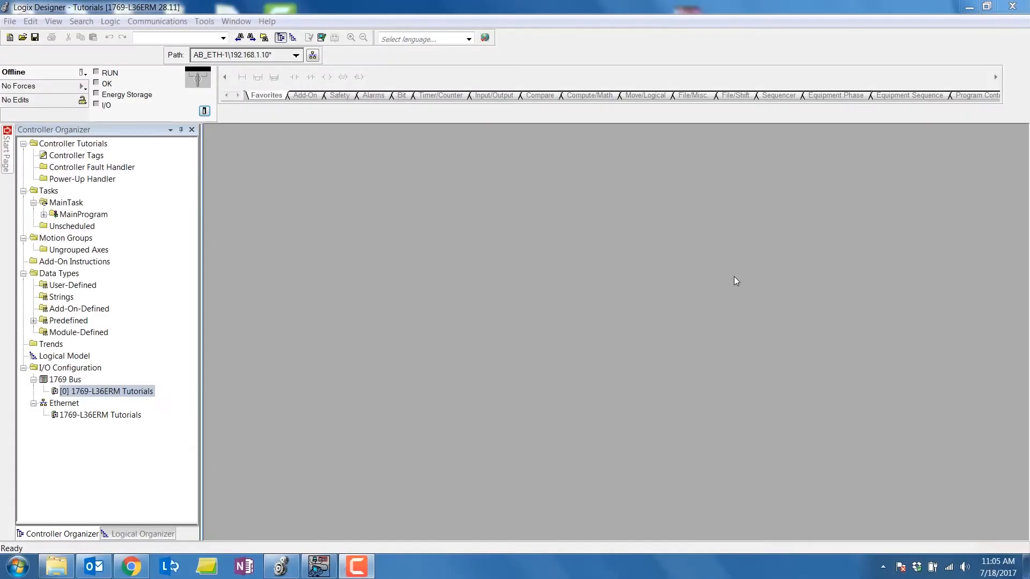
Step: Go online with the 1769-L36ERM controller at 192.168.1.10 via Who Active with Autobrowse
click(157, 21)
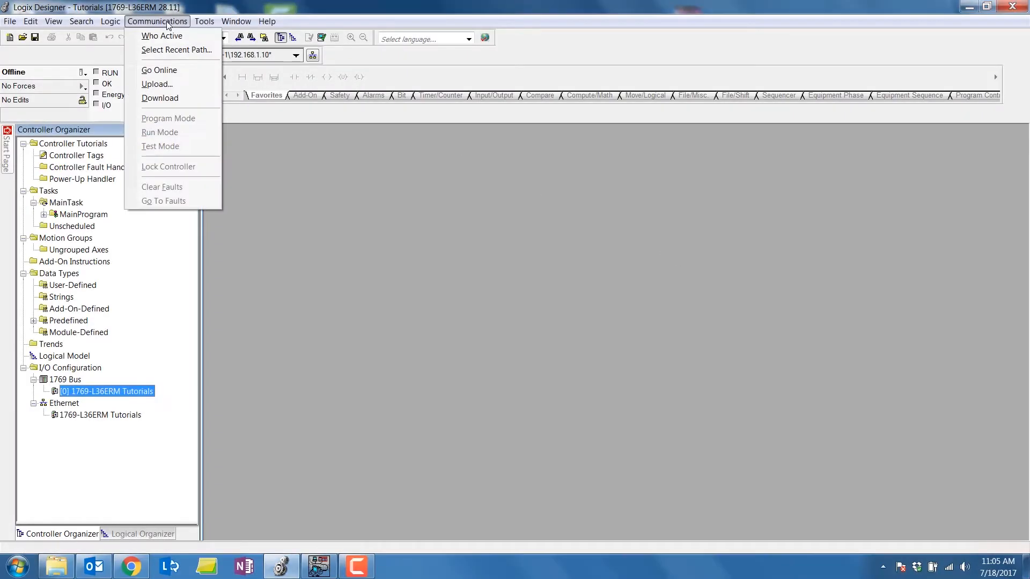
click(162, 35)
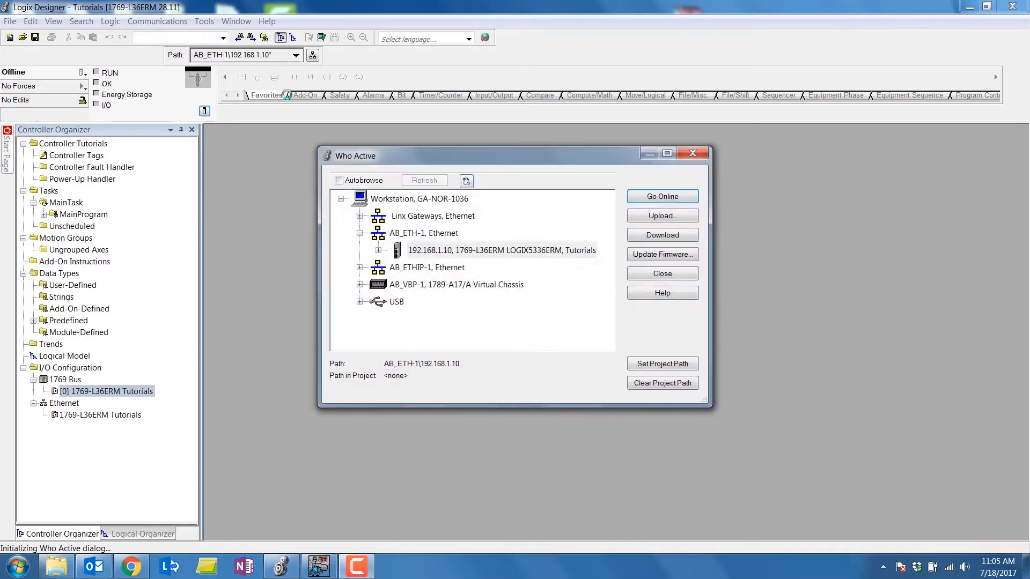
click(339, 180)
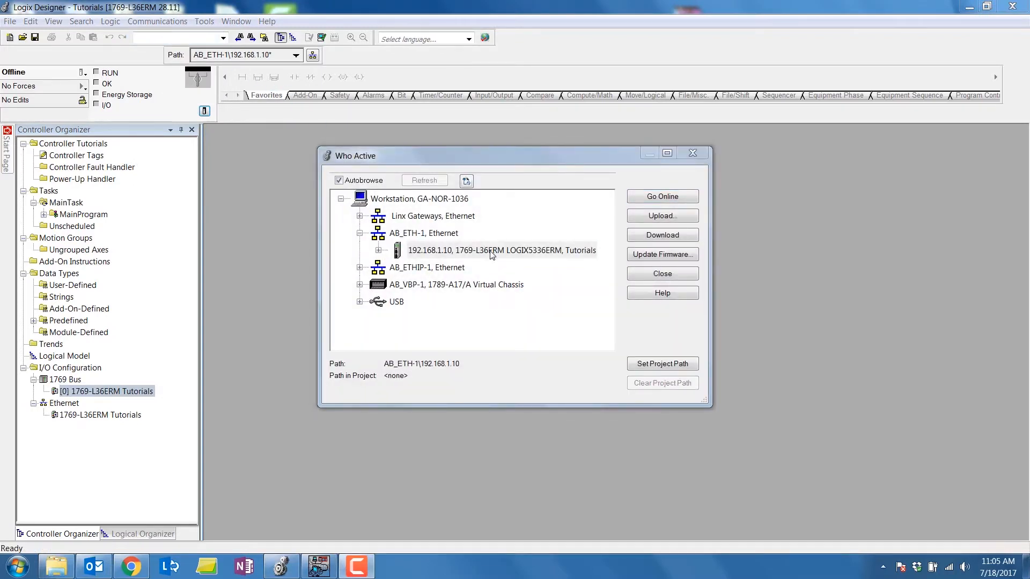
click(500, 250)
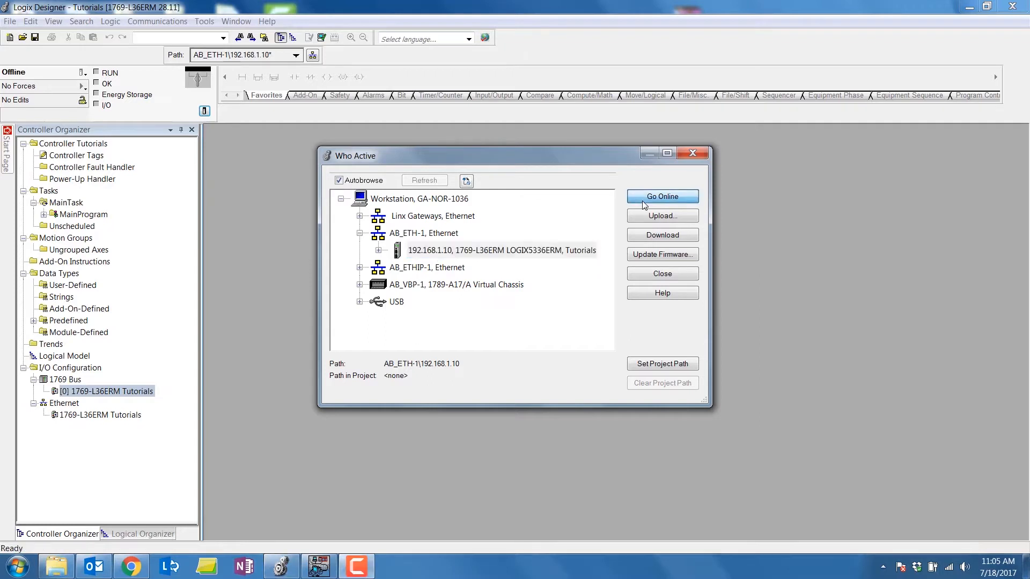
click(661, 196)
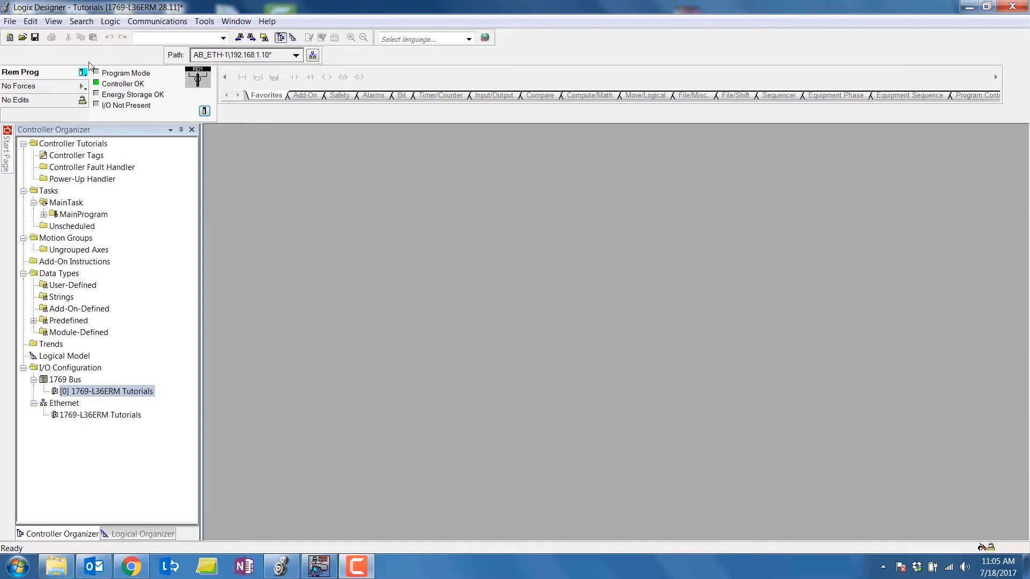
Step: Check the controller mode options, then view the Tutorials controller properties (CompactLogix 5370, rev 28.011)
click(84, 73)
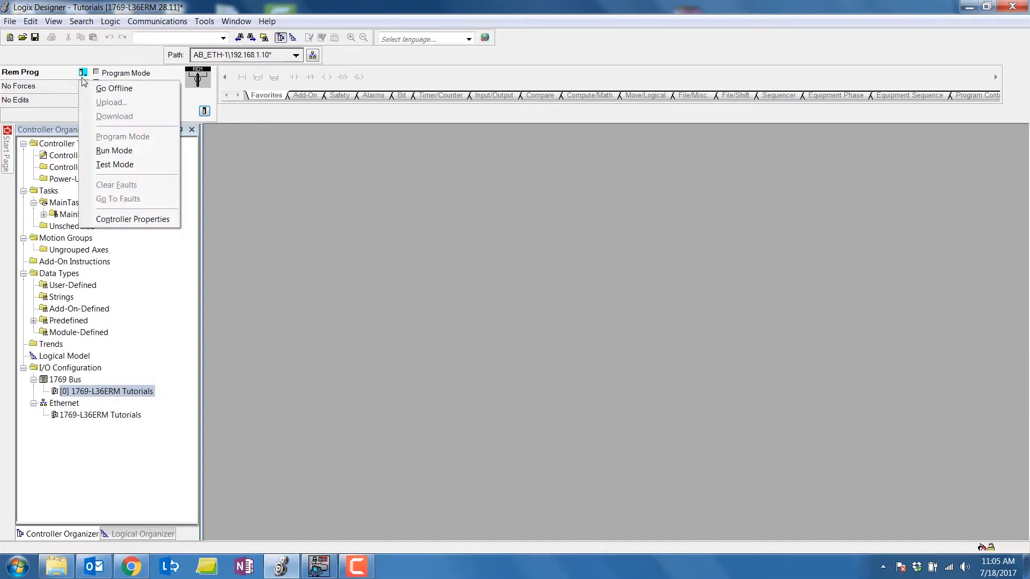
mouse_move(122, 137)
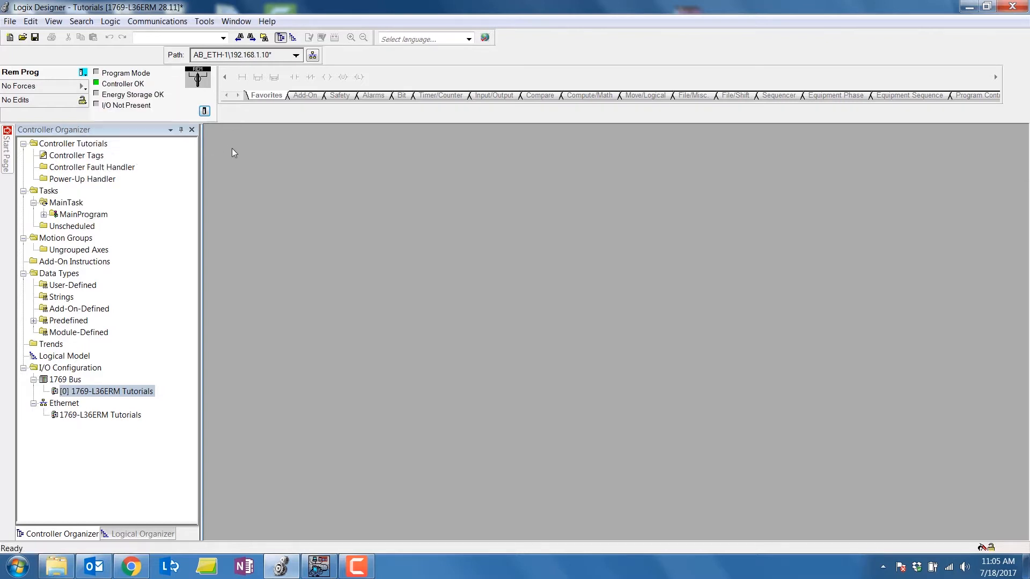
mouse_move(204, 111)
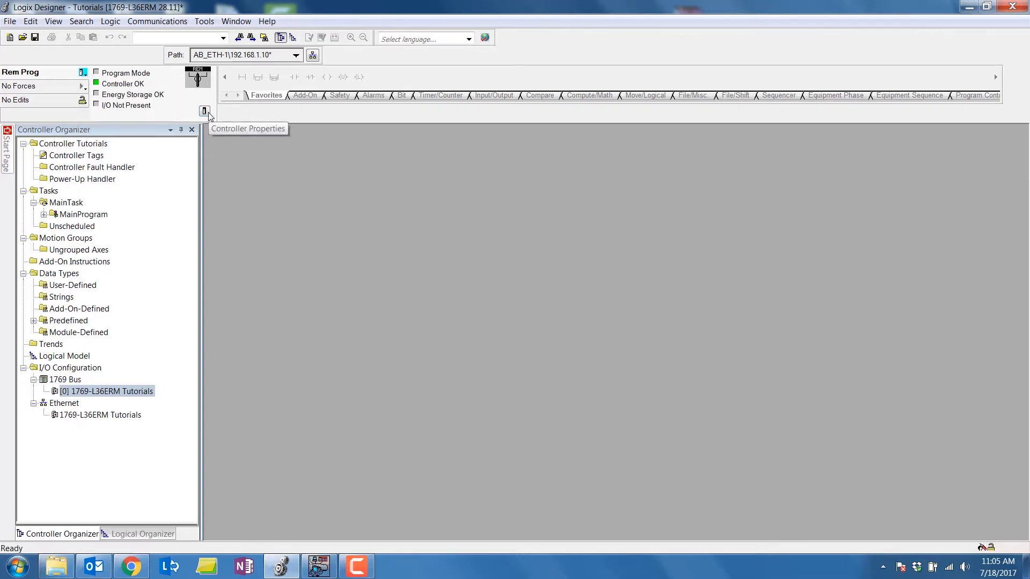
click(205, 110)
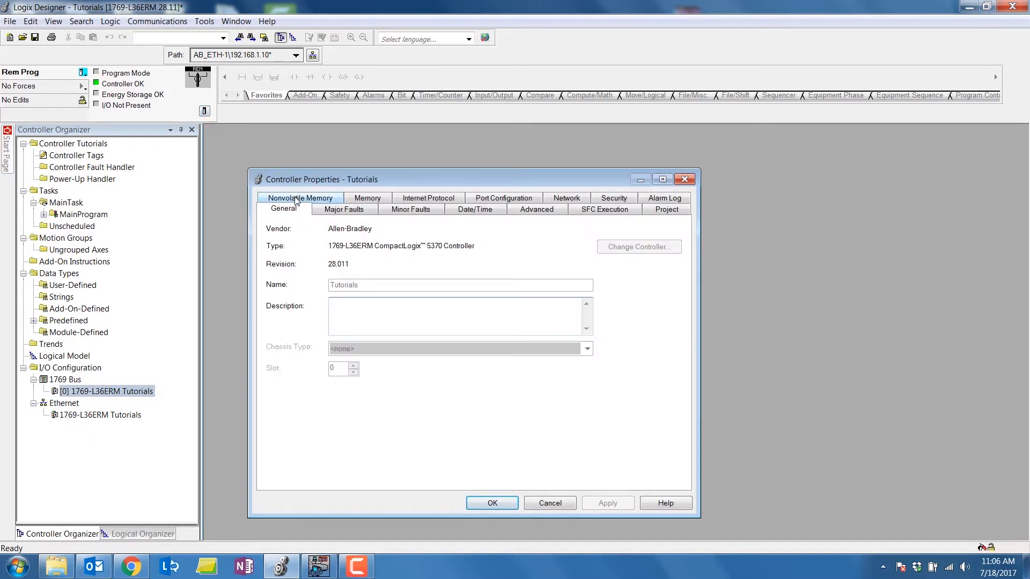
Step: View the Tutorials nonvolatile memory image stored 7/18/2017 and open the Load/Store window
click(299, 198)
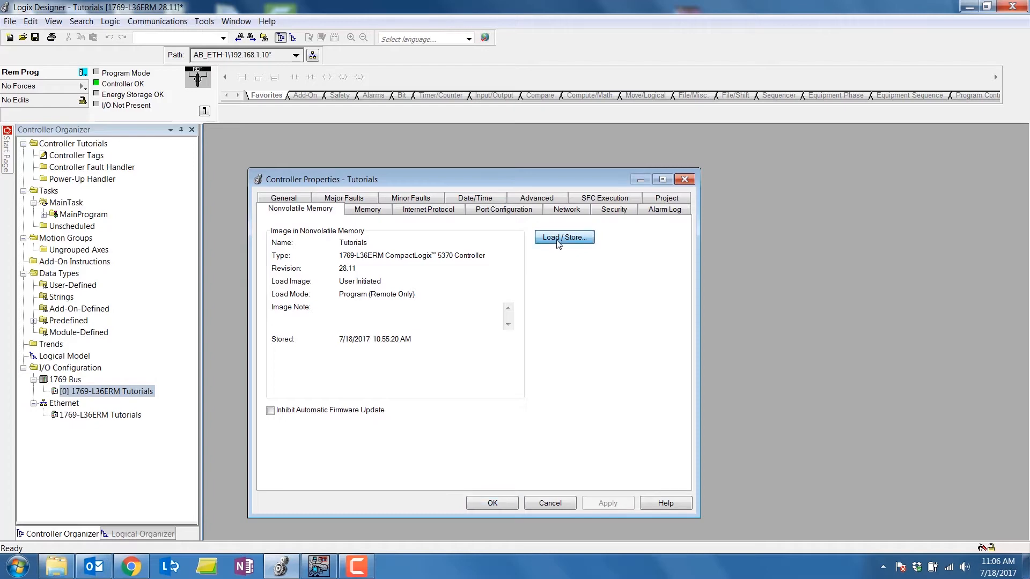
click(562, 237)
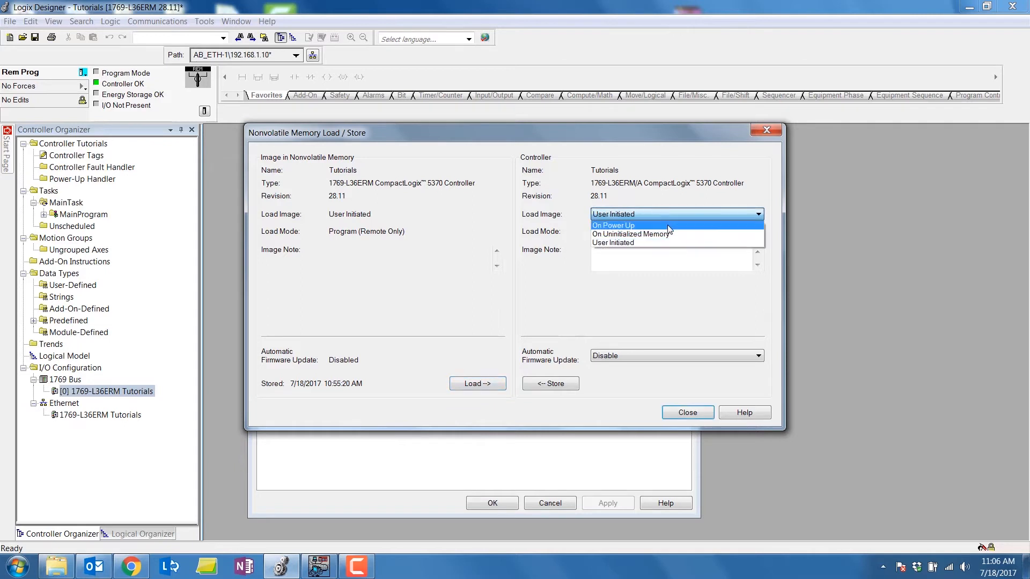
mouse_move(668, 243)
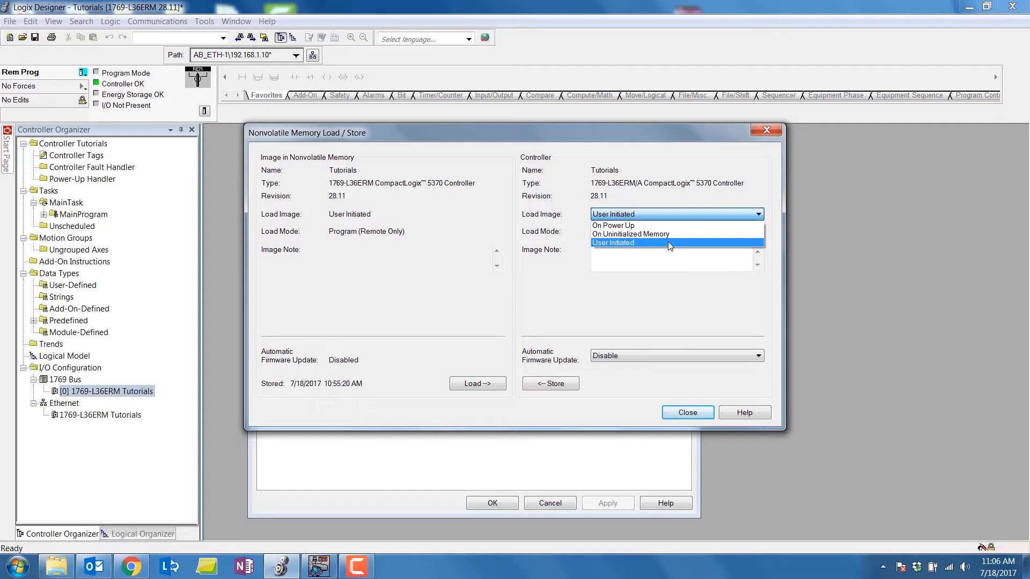
mouse_move(666, 295)
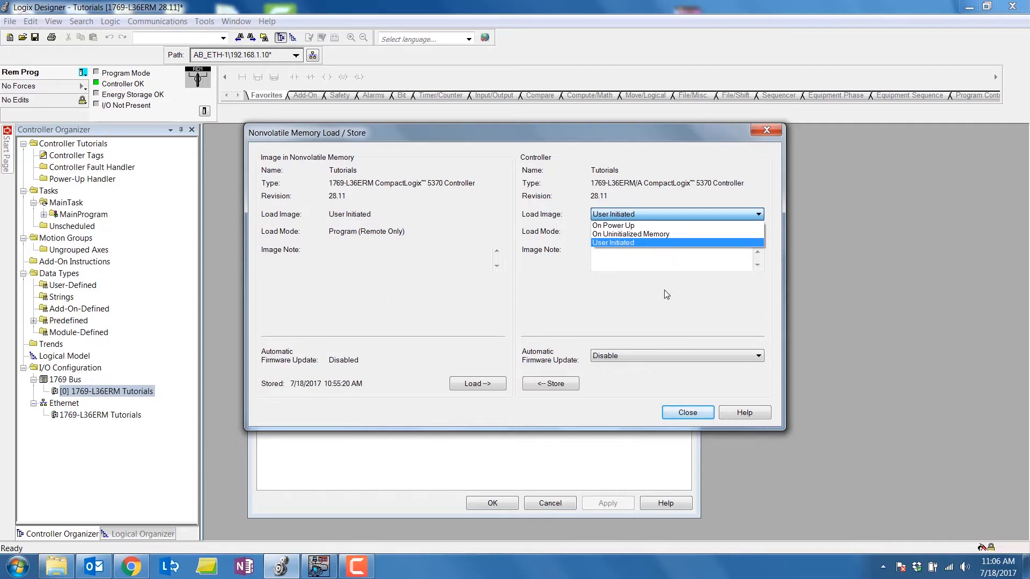
Step: Keep Load Image as User Initiated and Automatic Firmware Update as Disable
click(612, 243)
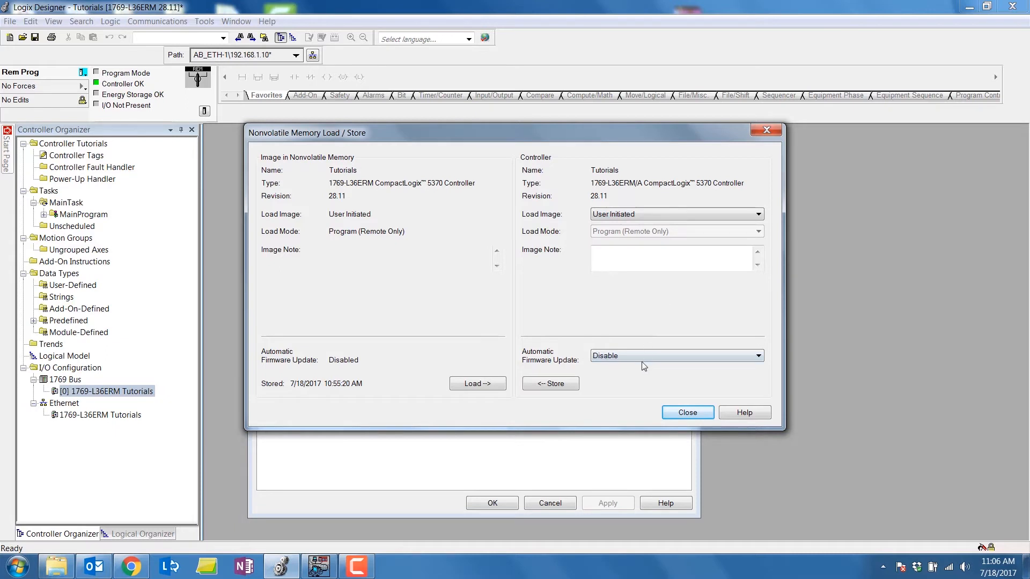
click(758, 355)
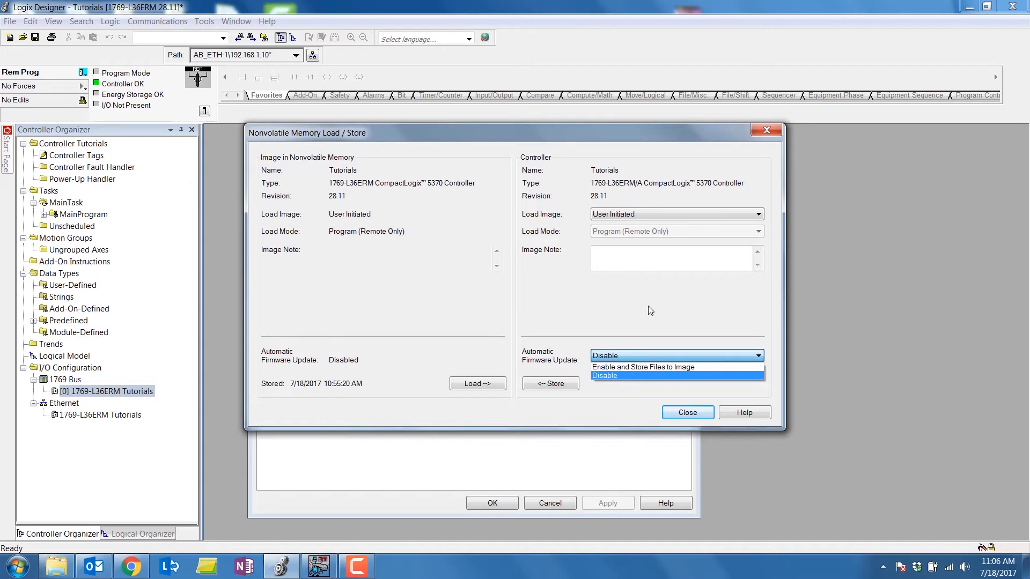
click(604, 375)
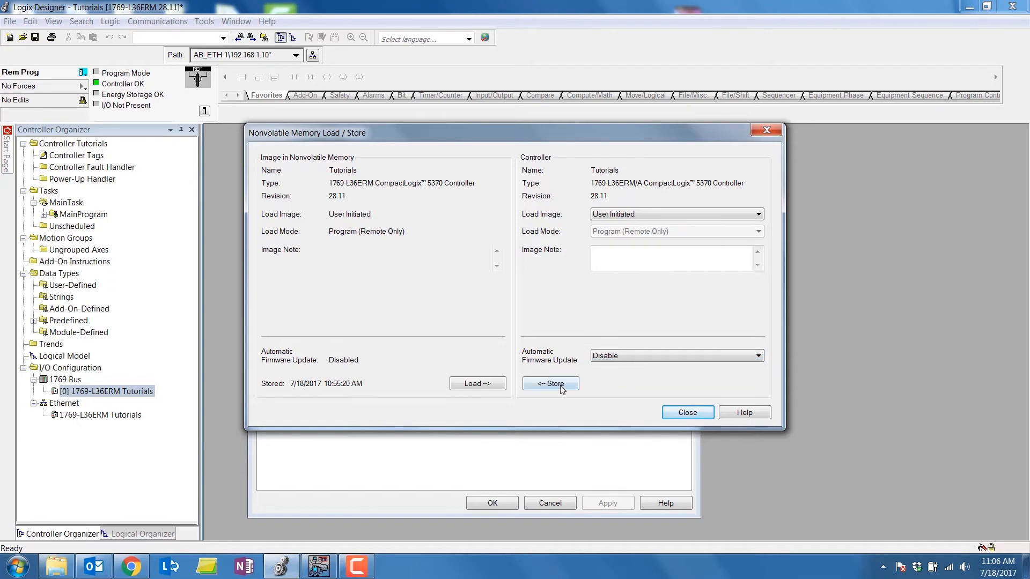
Step: Store the Tutorials program to the SD card, confirming the warning and store-in-progress message
click(550, 384)
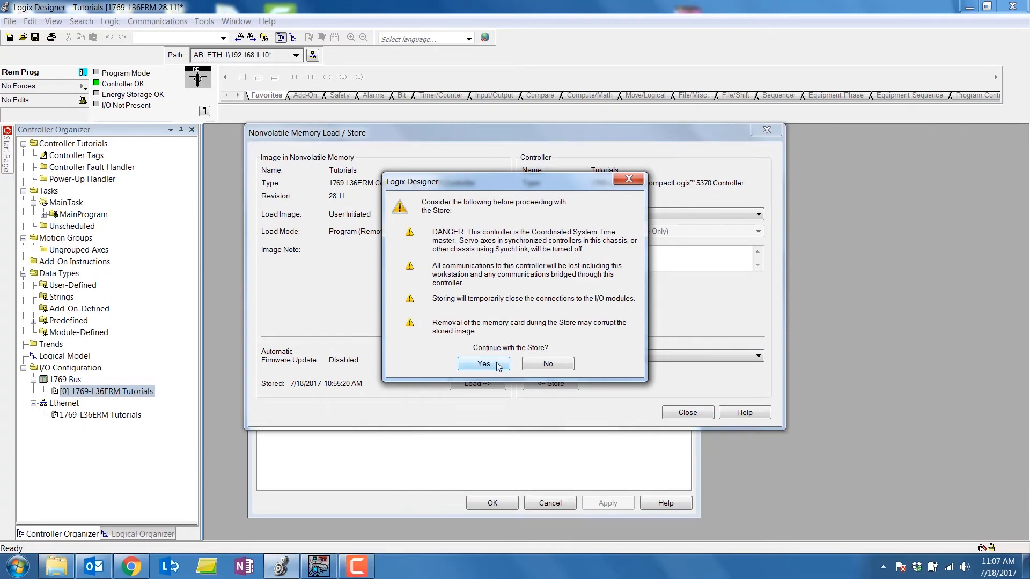
click(483, 363)
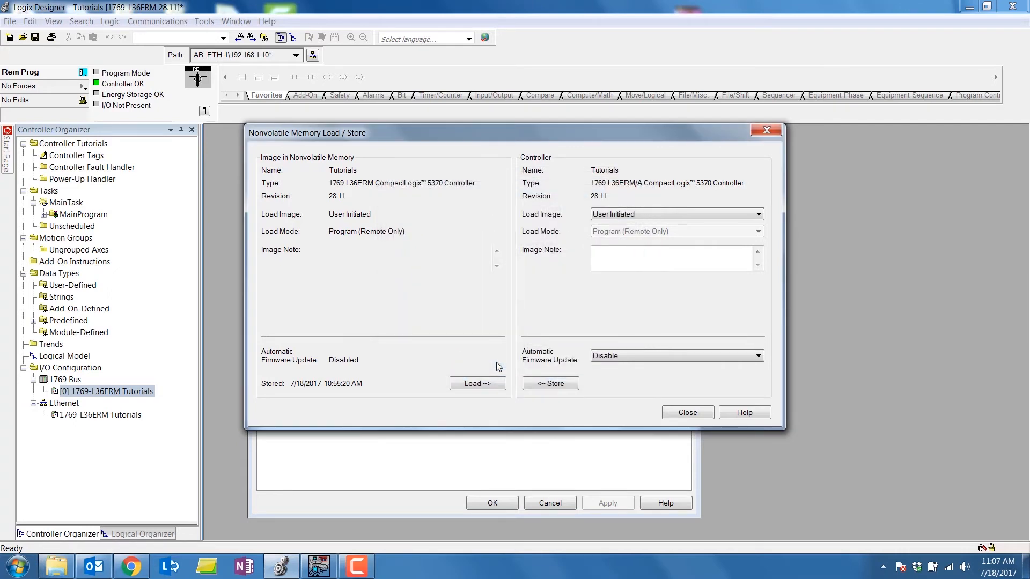
click(550, 383)
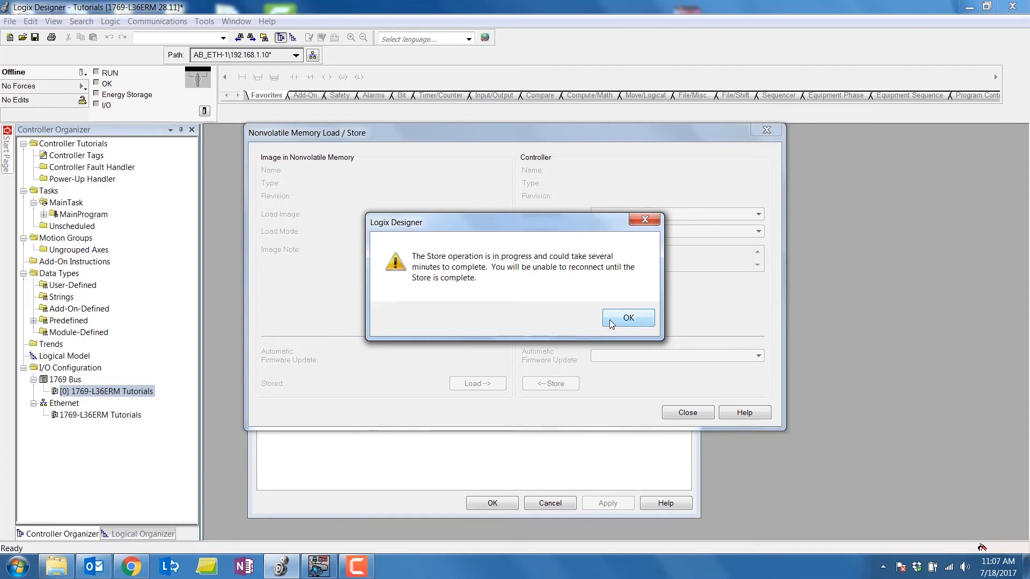
mouse_move(611, 325)
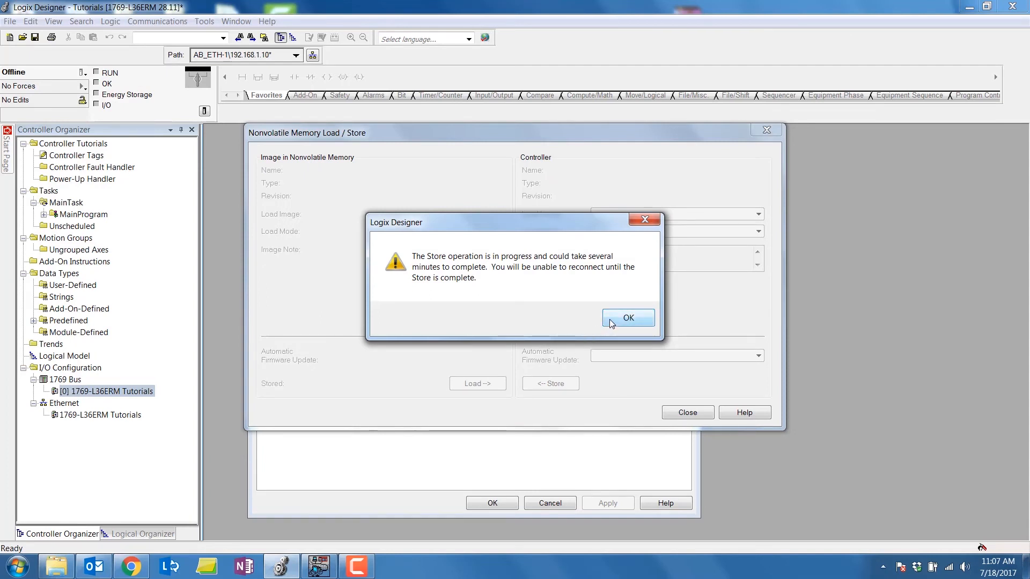
click(627, 317)
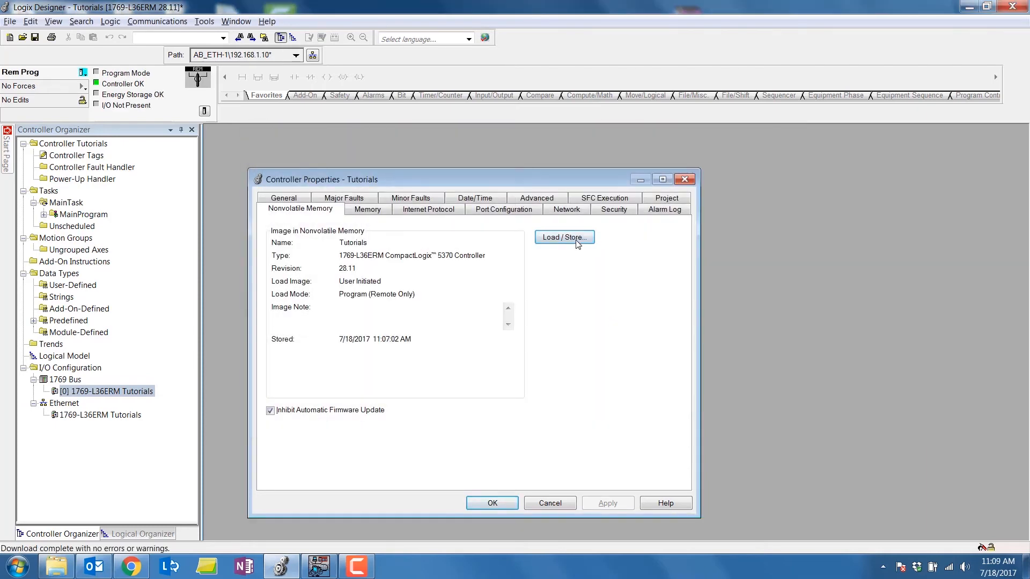
Step: Reopen Load/Store and start loading the stored image into the controller
click(564, 237)
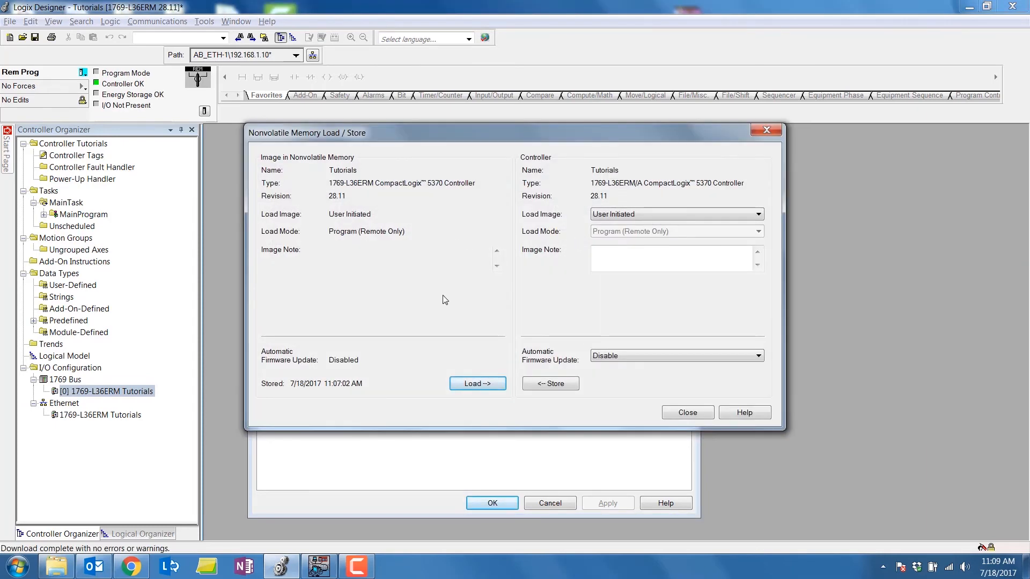
mouse_move(477, 383)
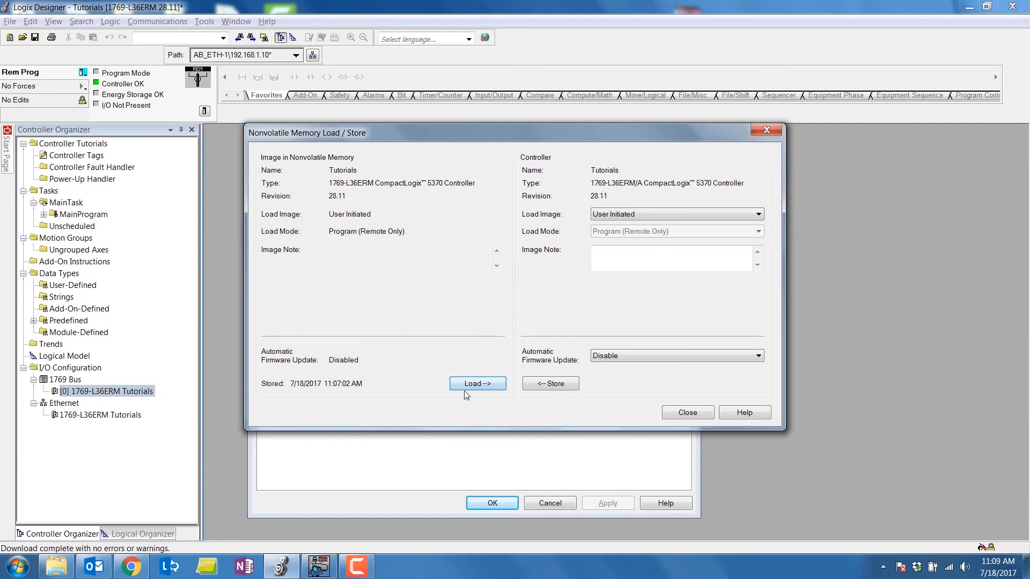
click(477, 383)
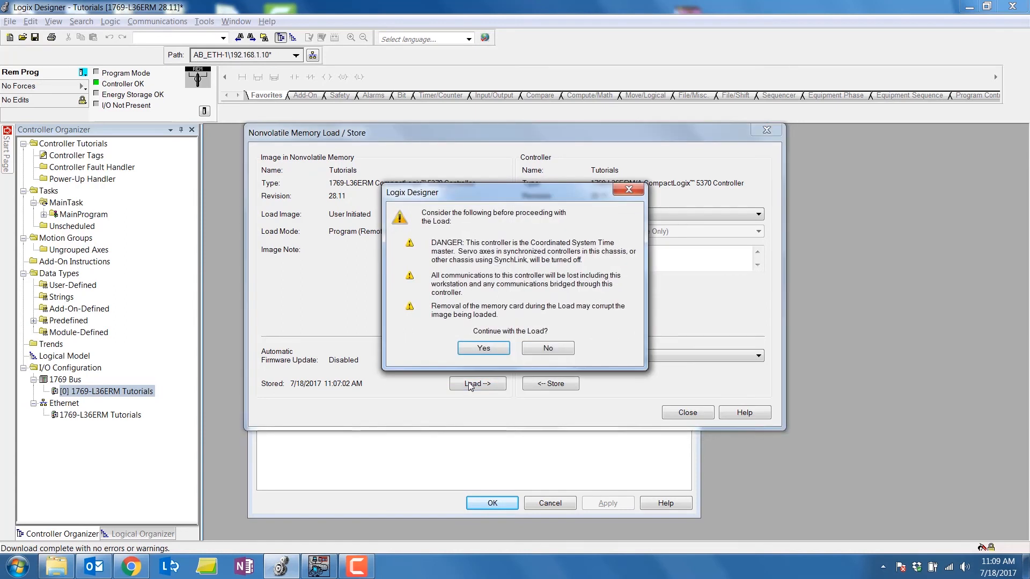